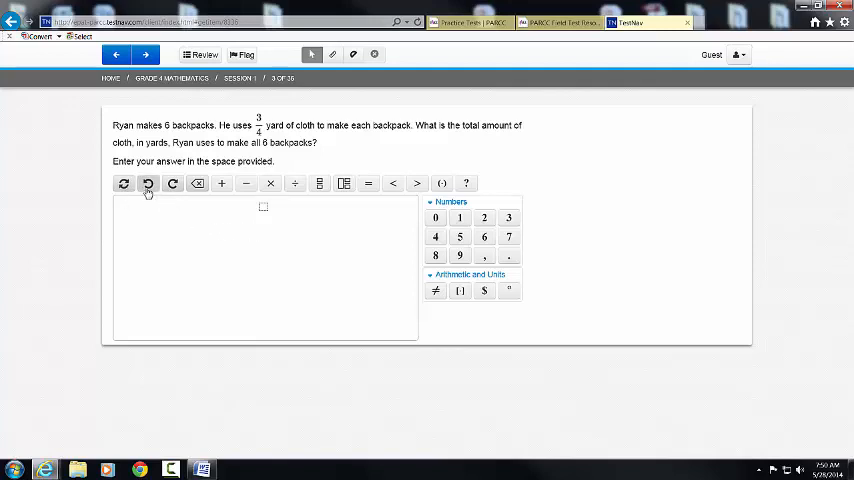
mouse_move(172, 184)
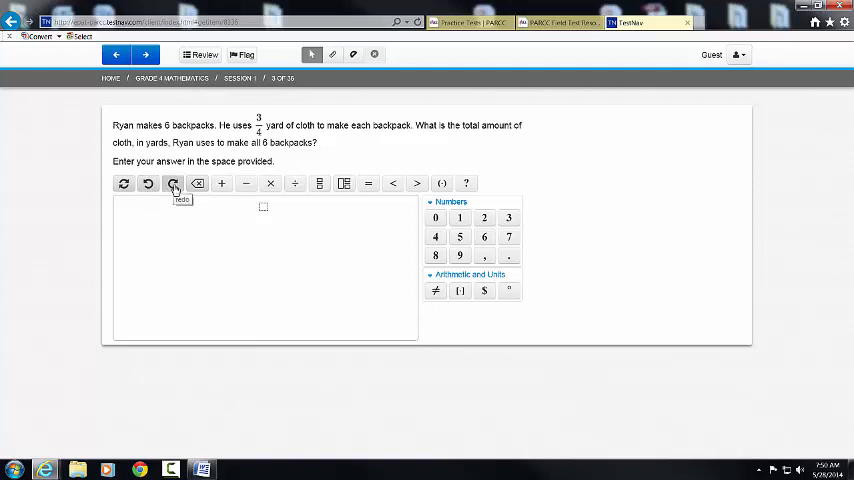
mouse_move(221, 183)
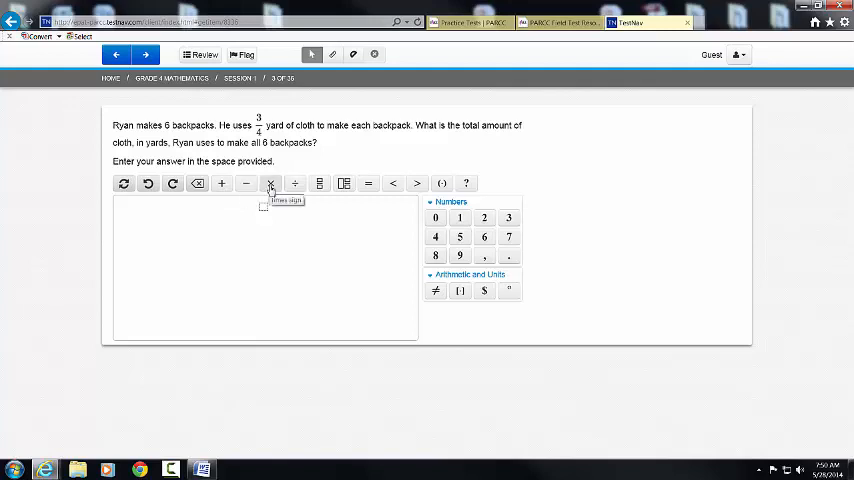
mouse_move(294, 183)
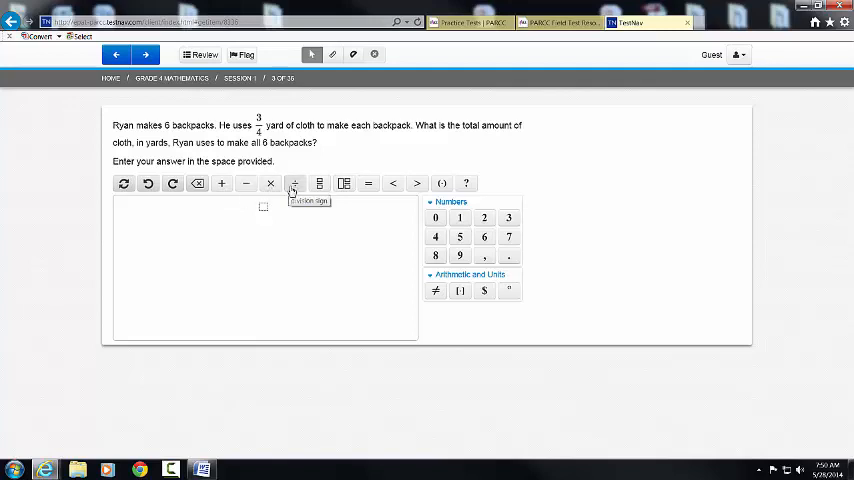
mouse_move(319, 184)
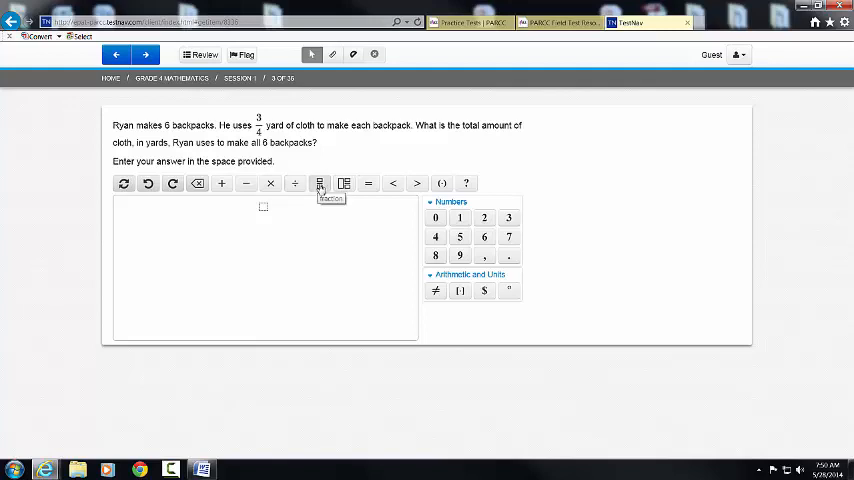
mouse_move(367, 184)
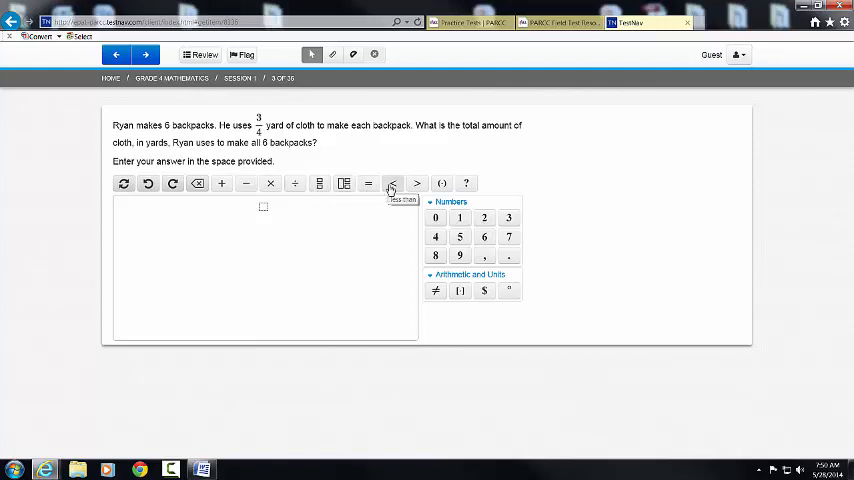
mouse_move(416, 183)
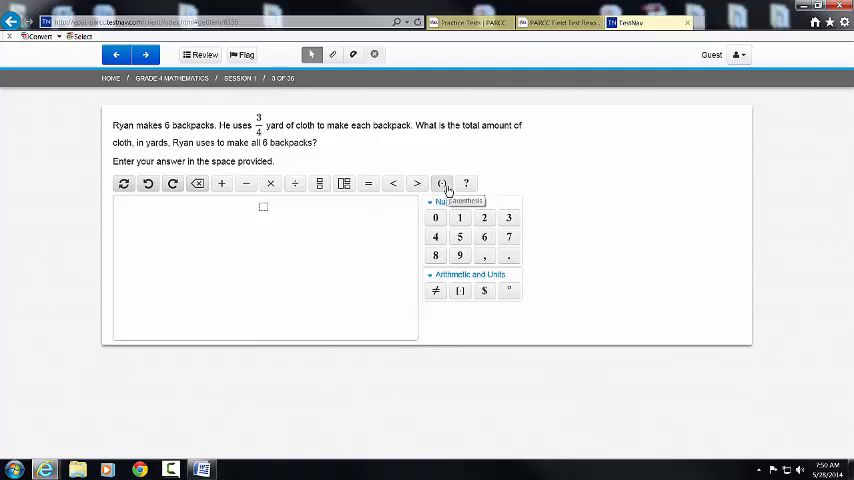
mouse_move(465, 184)
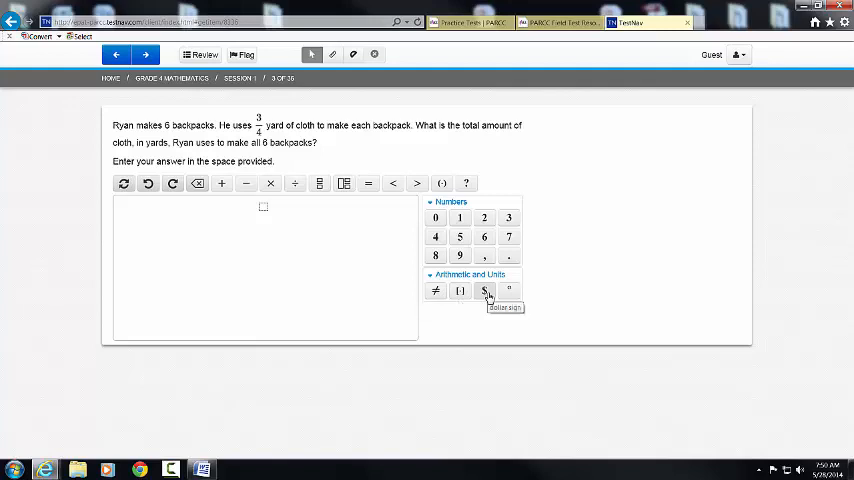
mouse_move(508, 291)
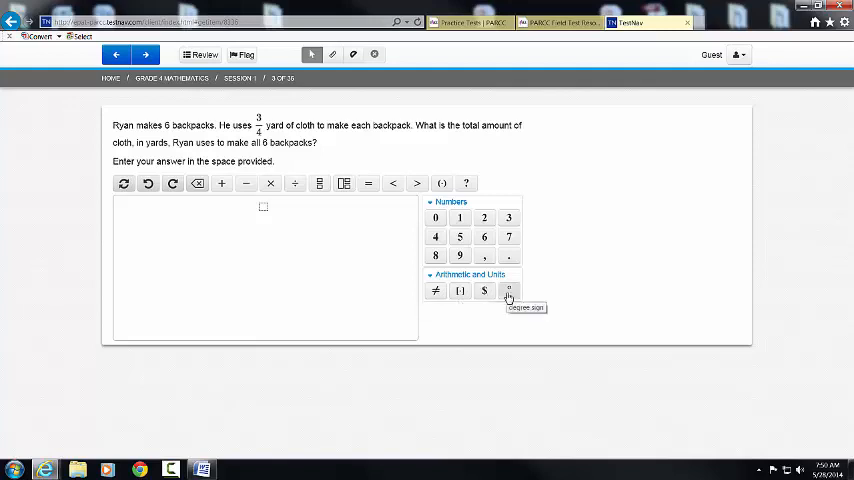
mouse_move(485, 314)
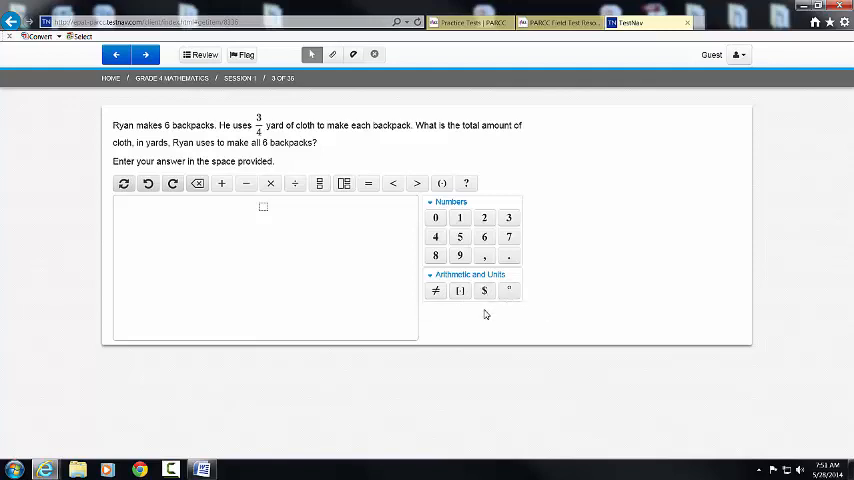
mouse_move(473, 290)
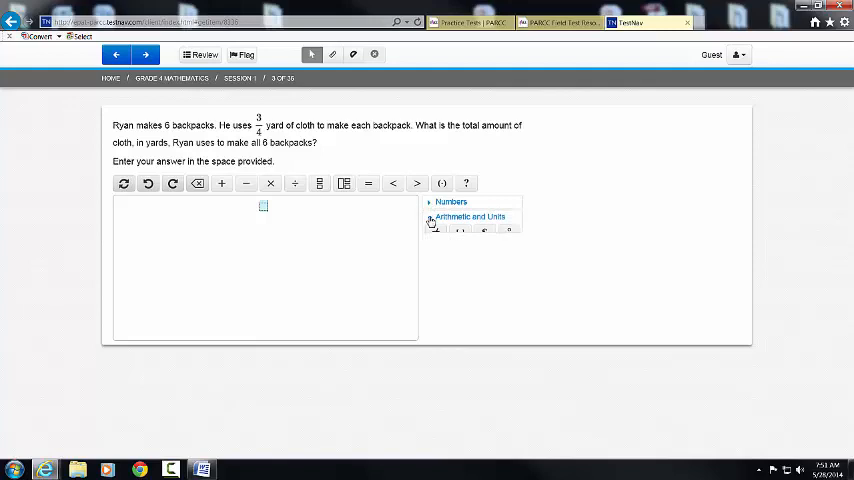
Reopen the number keypad and place a mixed-number template in the answer space
click(450, 202)
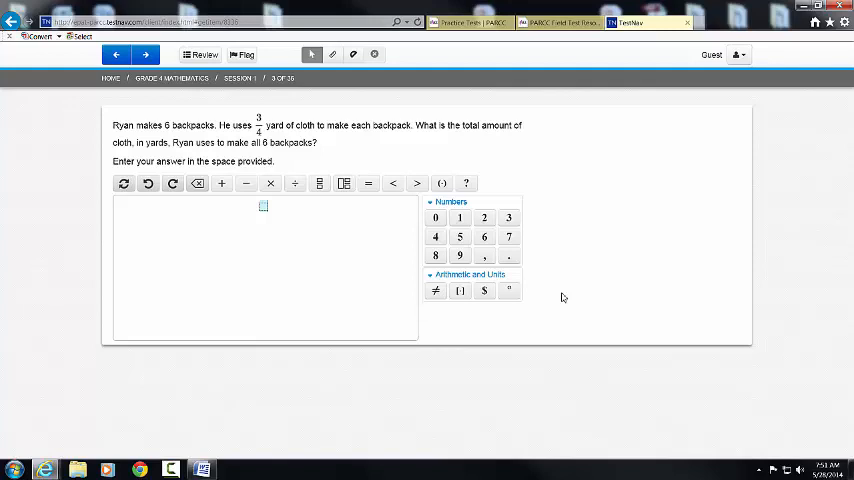
mouse_move(562, 214)
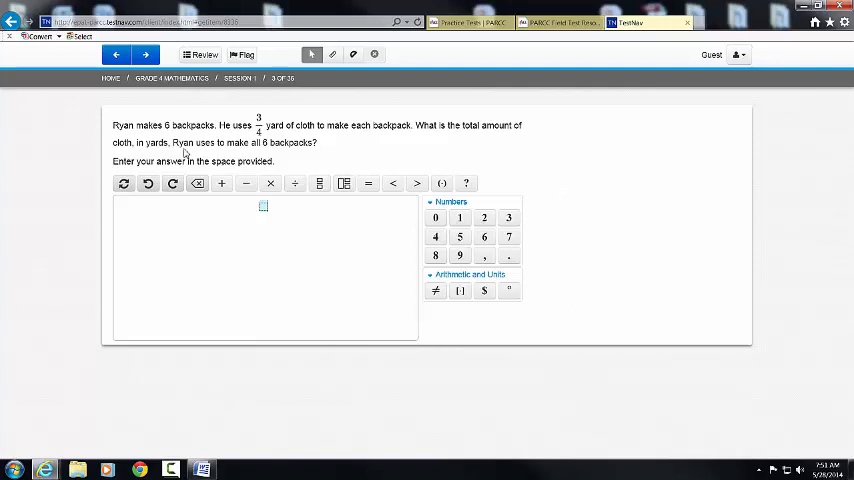
mouse_move(288, 155)
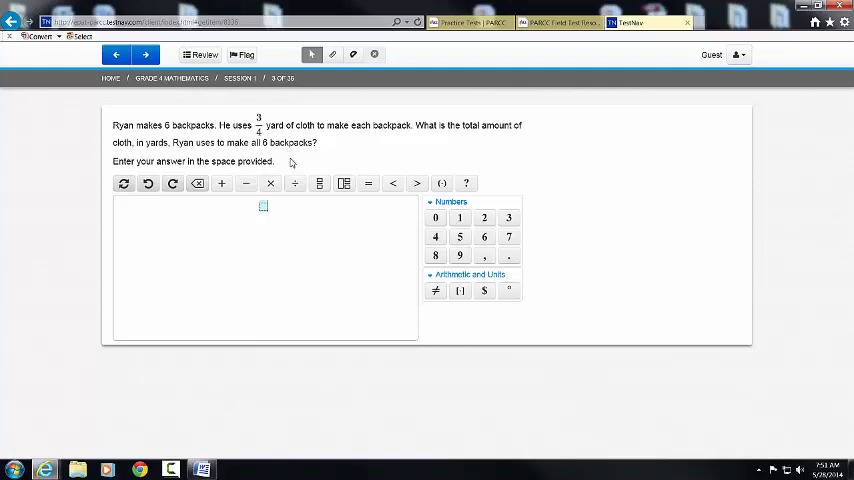
mouse_move(289, 249)
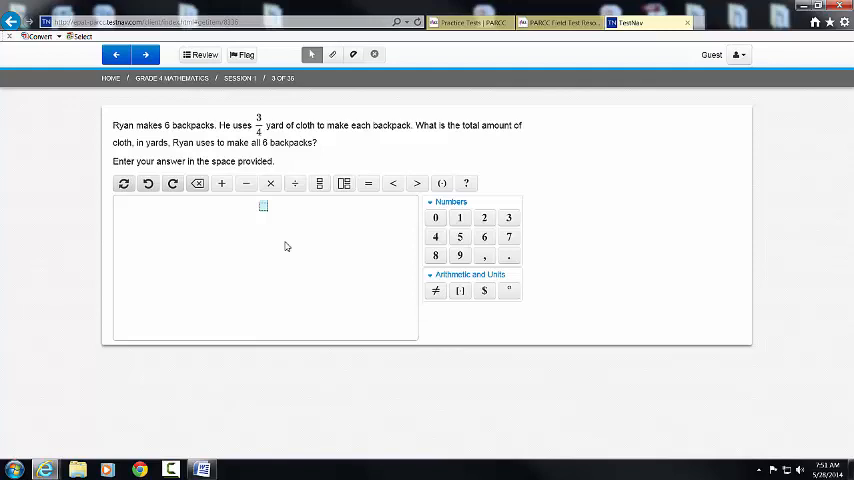
mouse_move(291, 247)
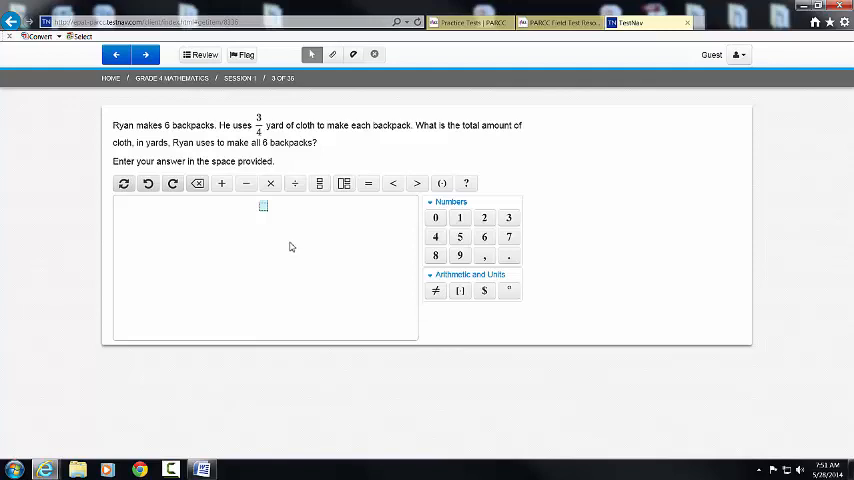
mouse_move(295, 253)
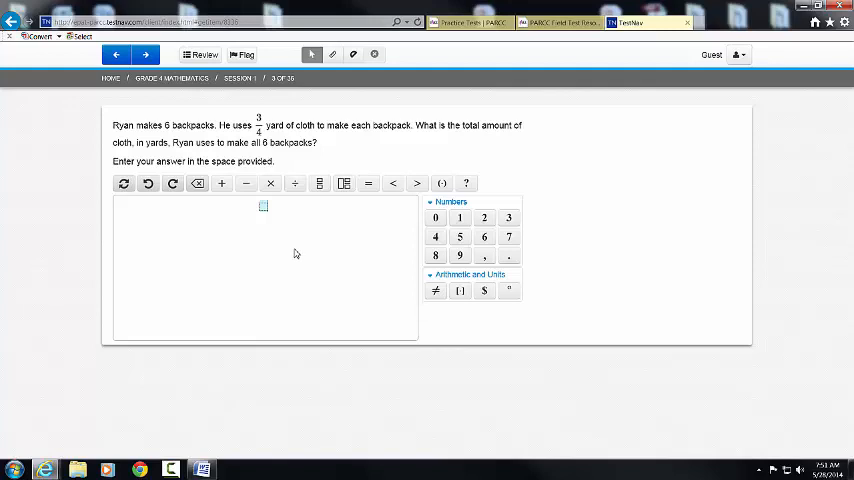
mouse_move(320, 188)
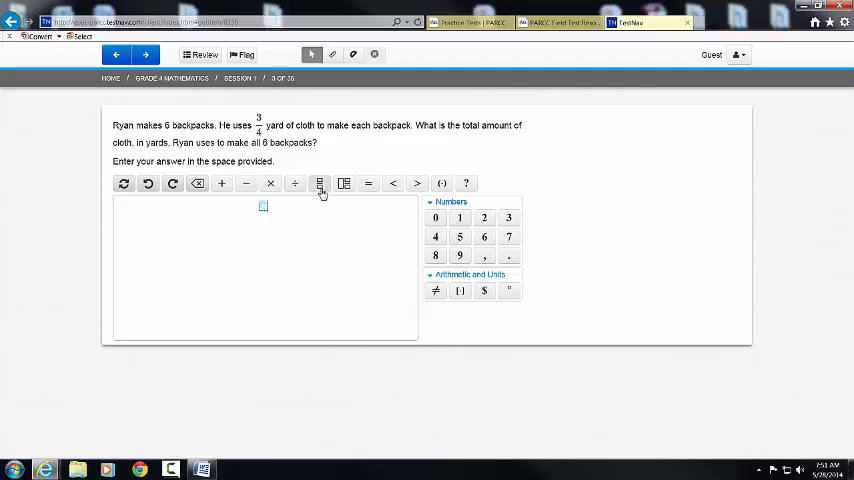
mouse_move(319, 184)
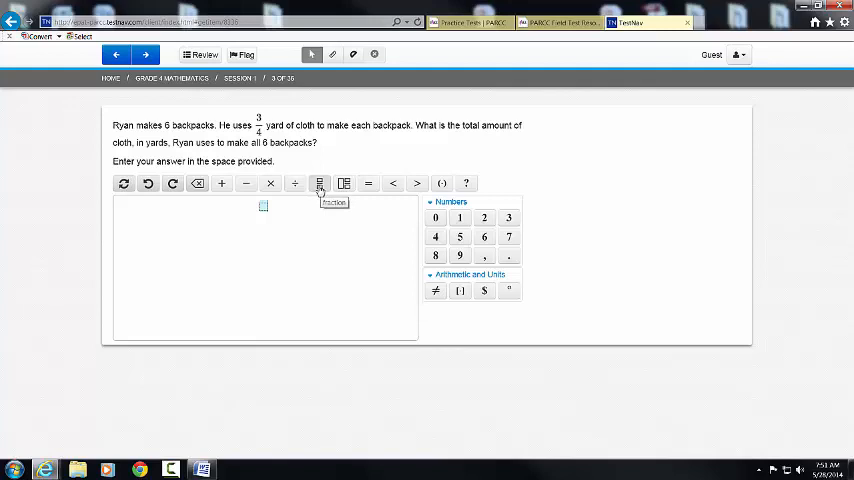
click(319, 183)
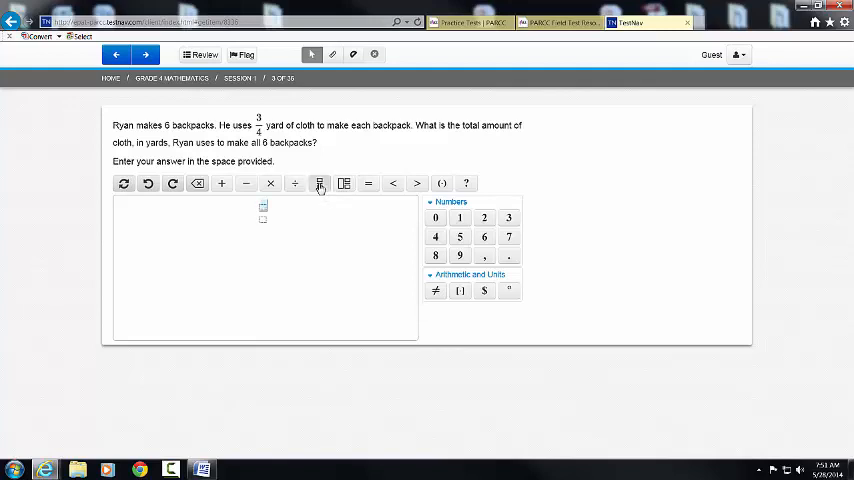
mouse_move(318, 186)
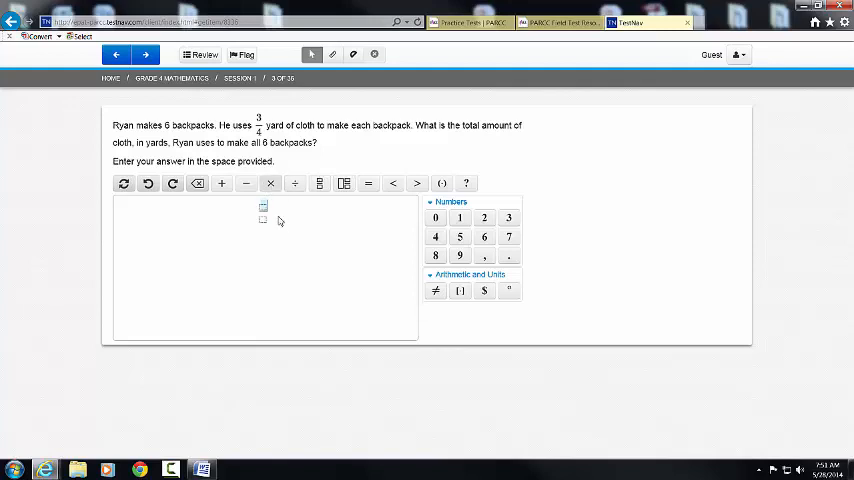
click(263, 205)
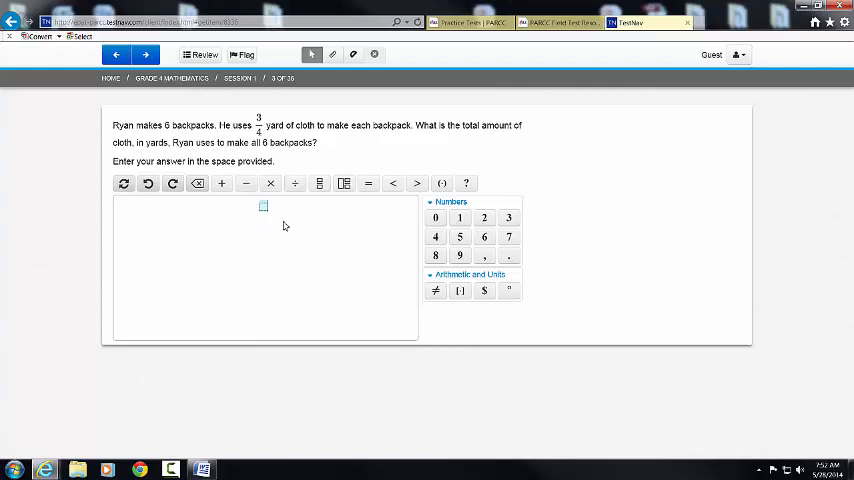
mouse_move(344, 184)
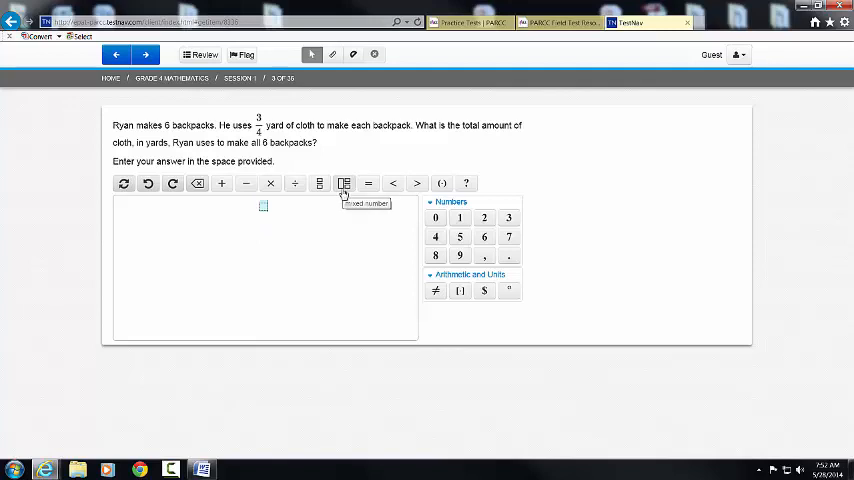
click(344, 183)
text(4)
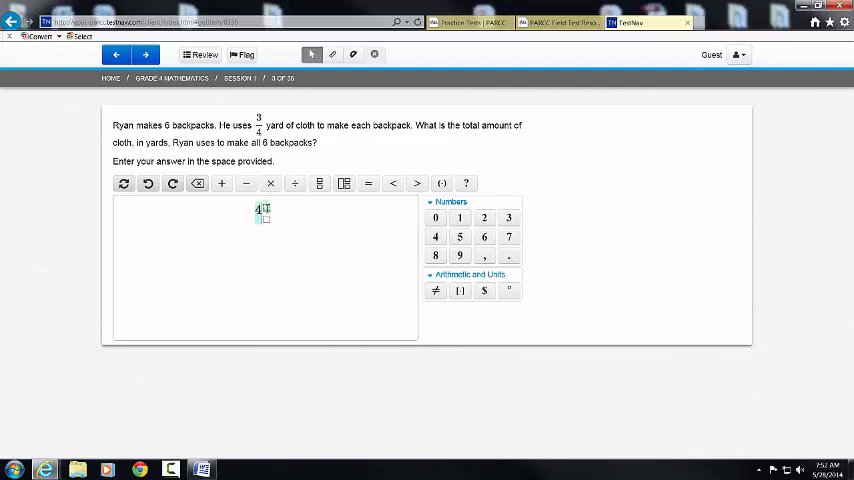
mouse_move(298, 271)
text( 2/4)
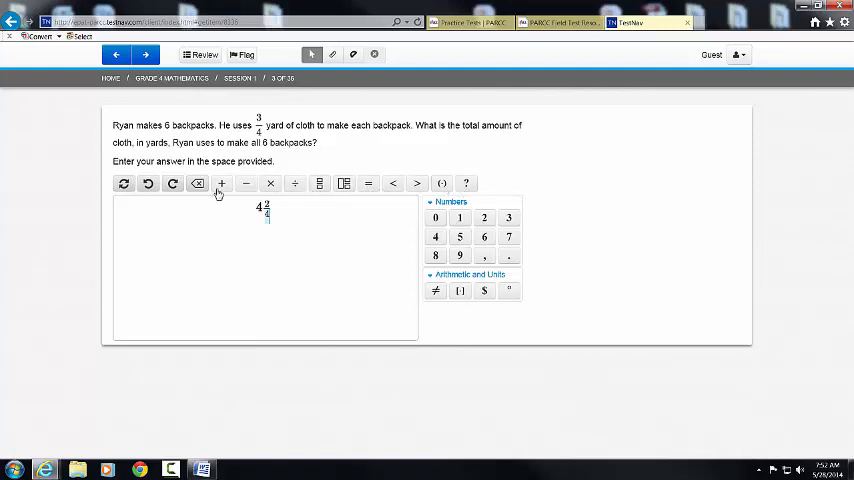
mouse_move(128, 188)
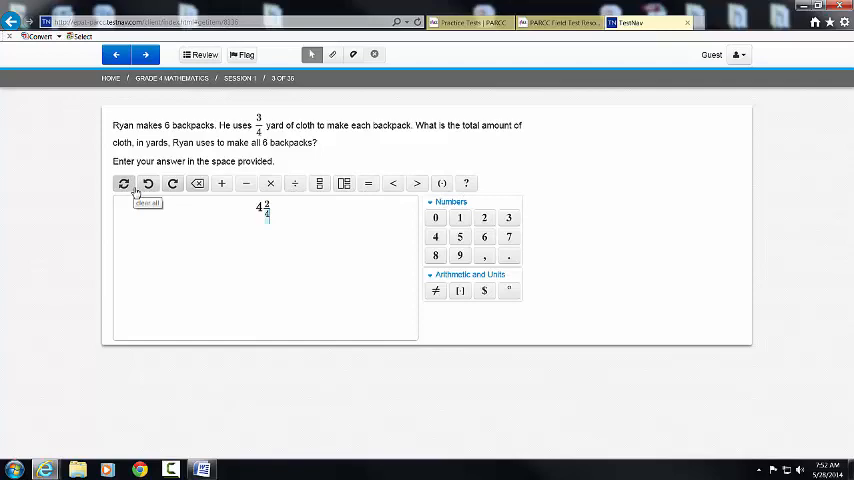